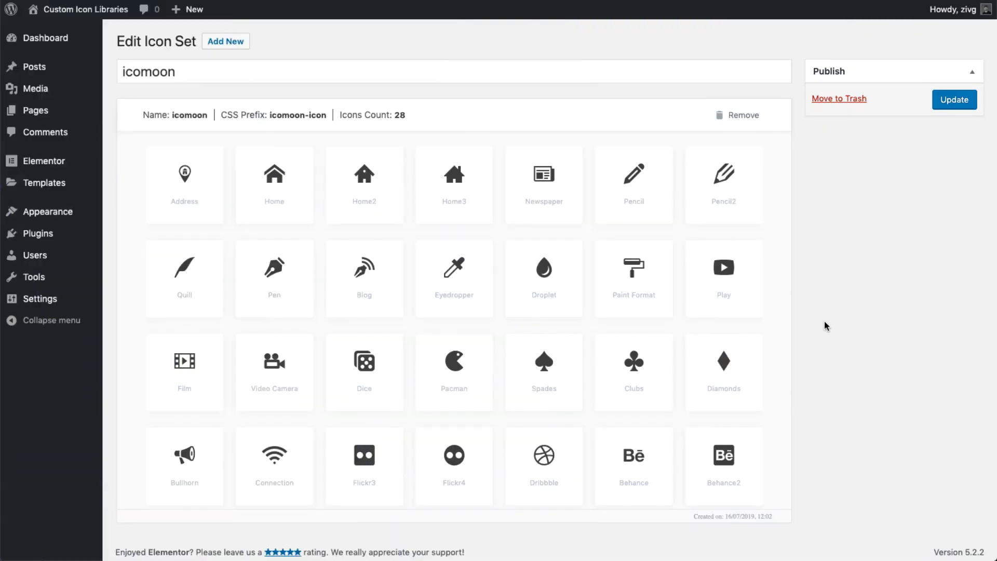
mouse_move(684, 285)
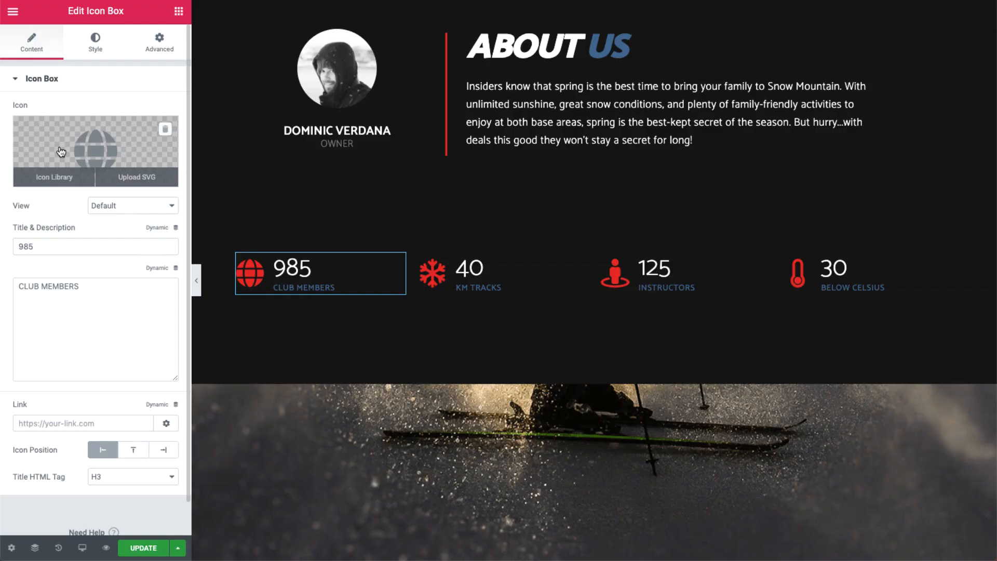
mouse_move(54, 179)
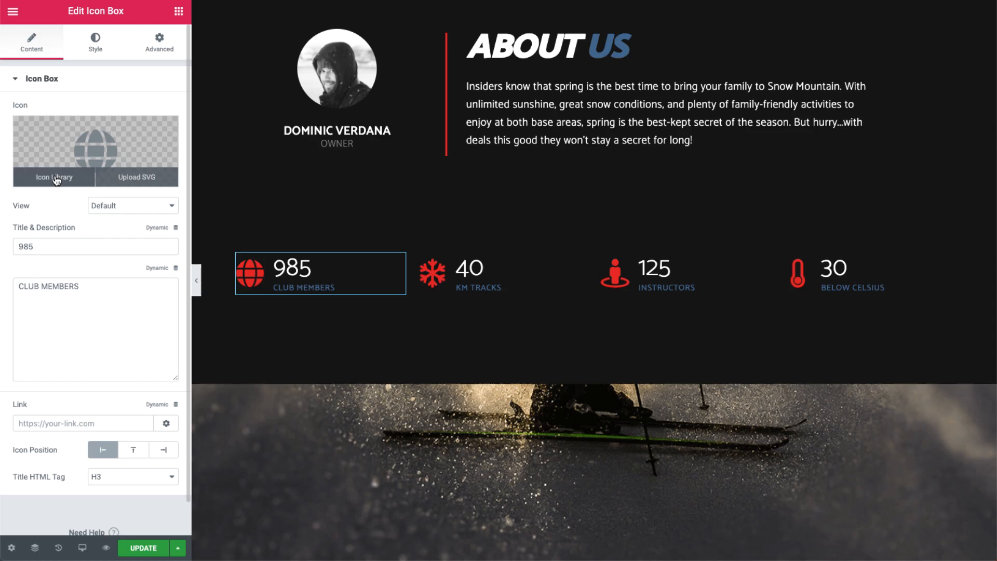
Bring up the icon library for the 985 Club Members icon box.
click(53, 177)
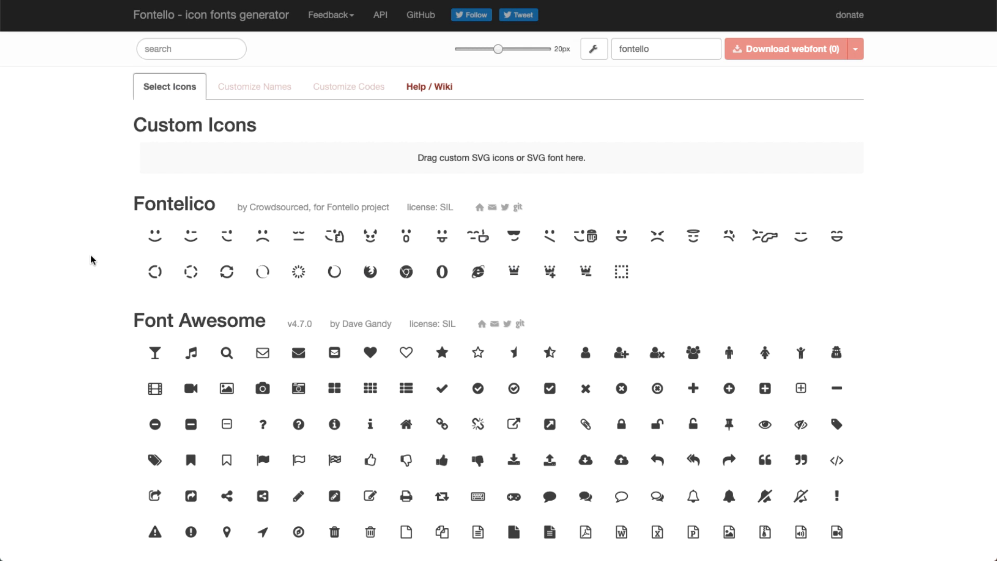
Add the happy emoticon and another emoticon to the Fontello font selection.
scroll(down, 3)
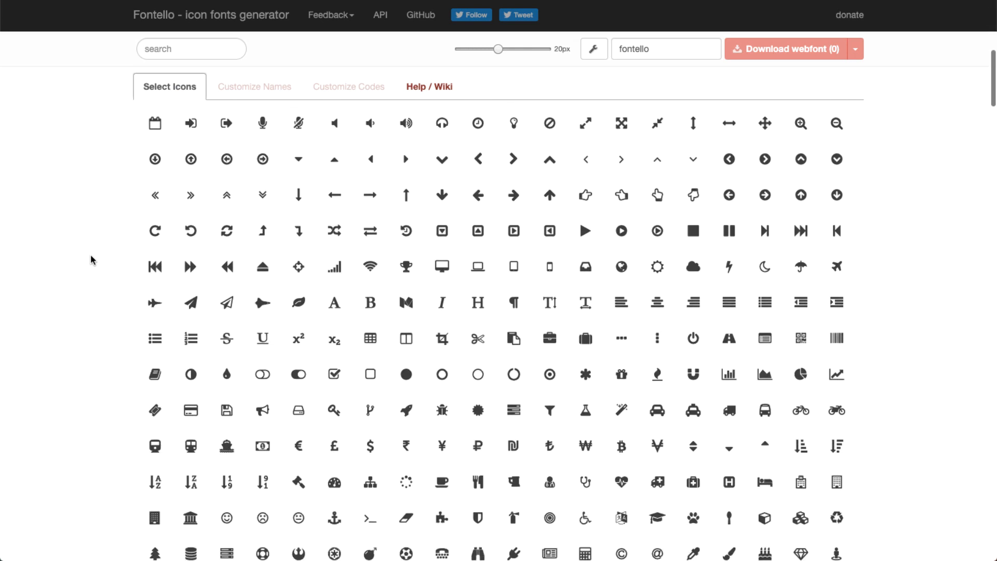
scroll(up, 3)
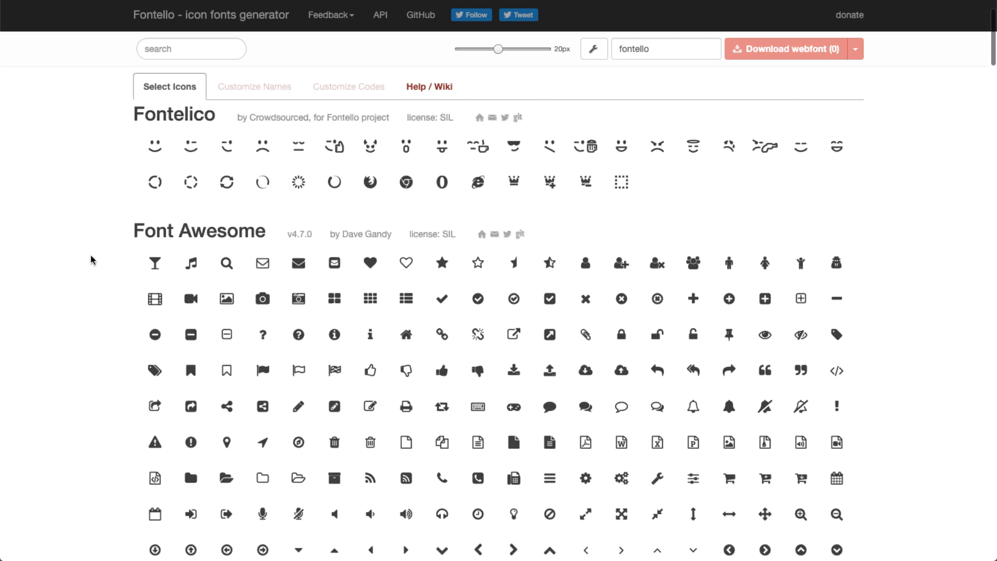
click(298, 235)
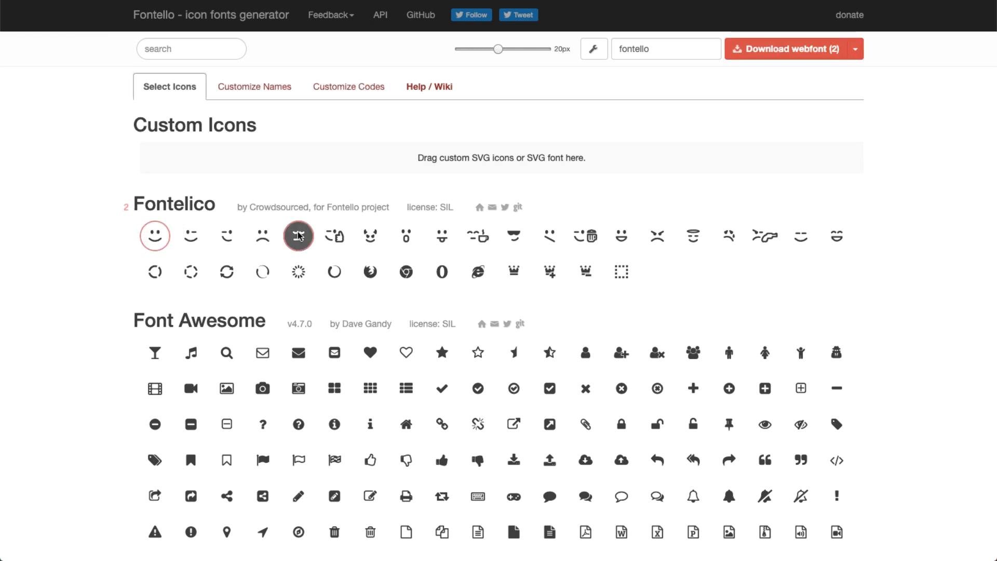
click(513, 235)
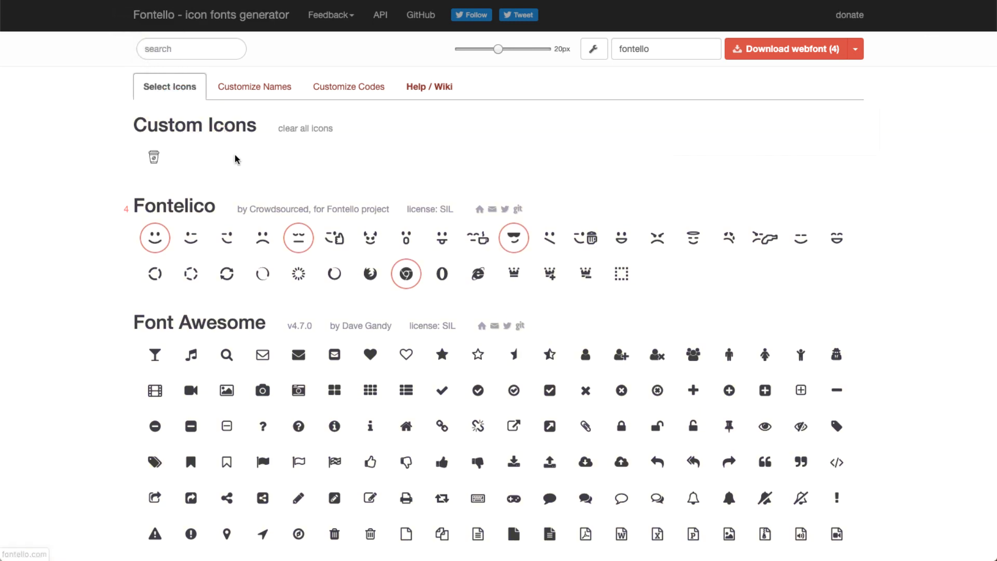
Keep the font name fontello and download the four selected icons as a webfont zip.
click(593, 49)
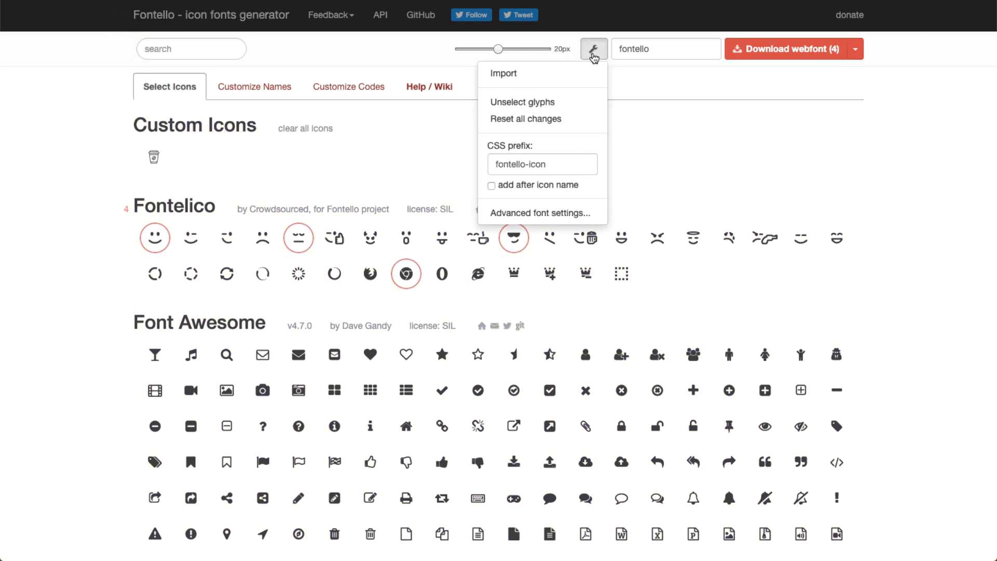
click(541, 164)
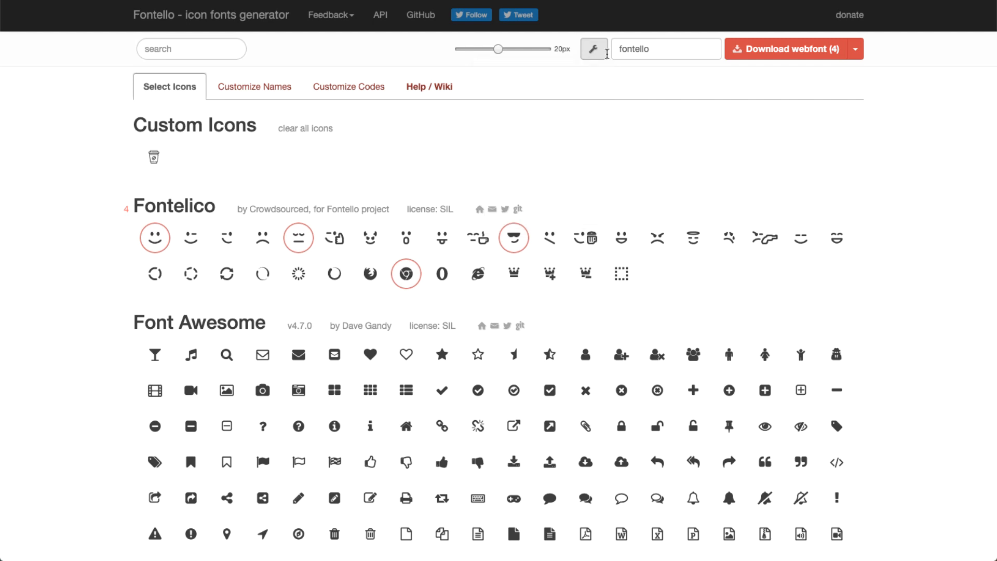
click(665, 49)
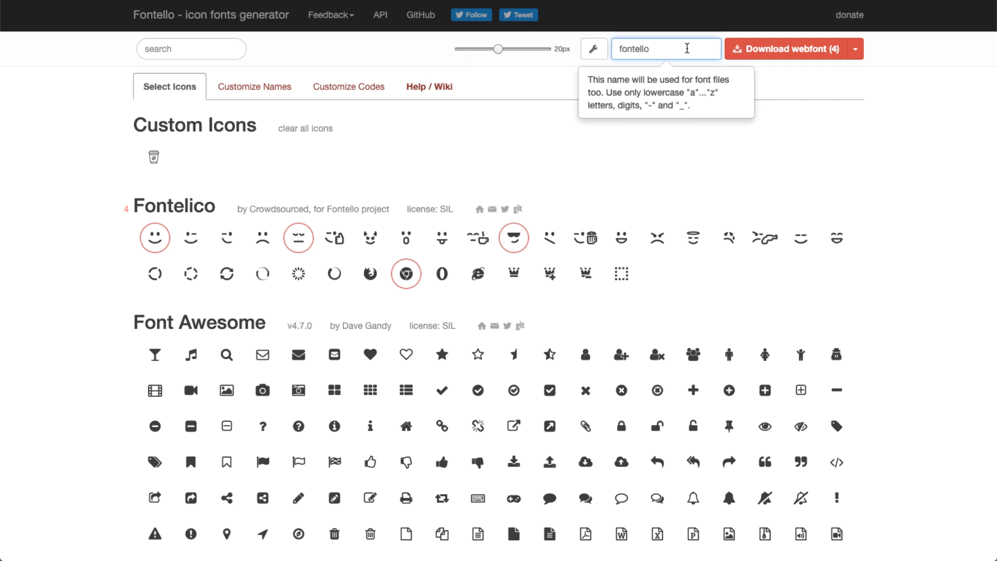
click(787, 49)
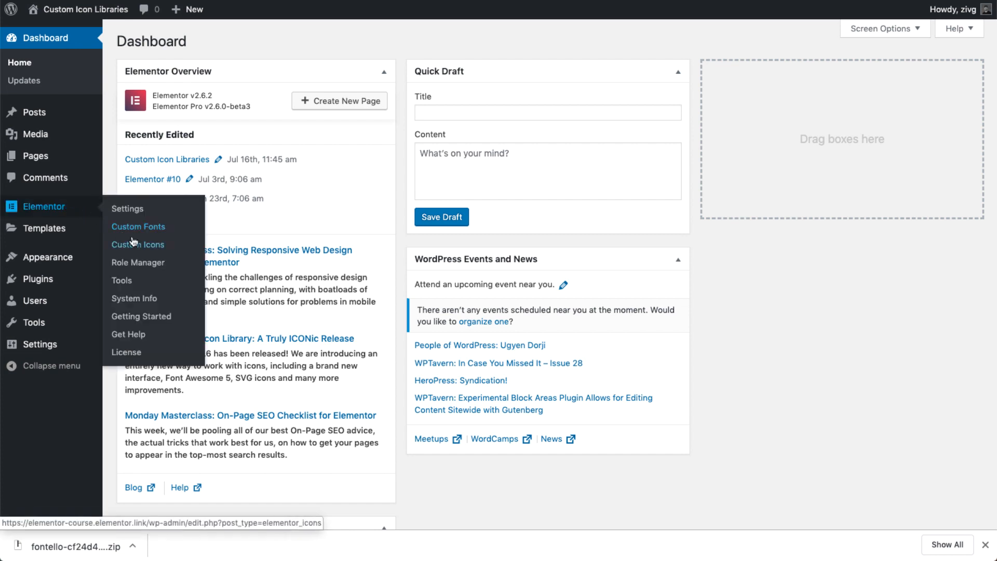
Create the fontello custom icon set from the zip, publish and update it, then return to the editor.
click(138, 244)
text(fontell)
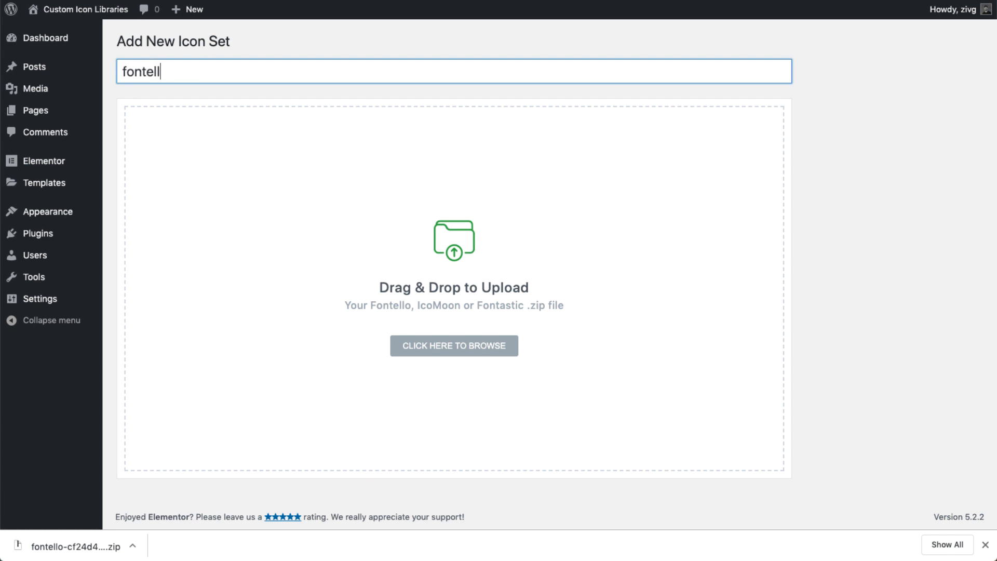
text(o)
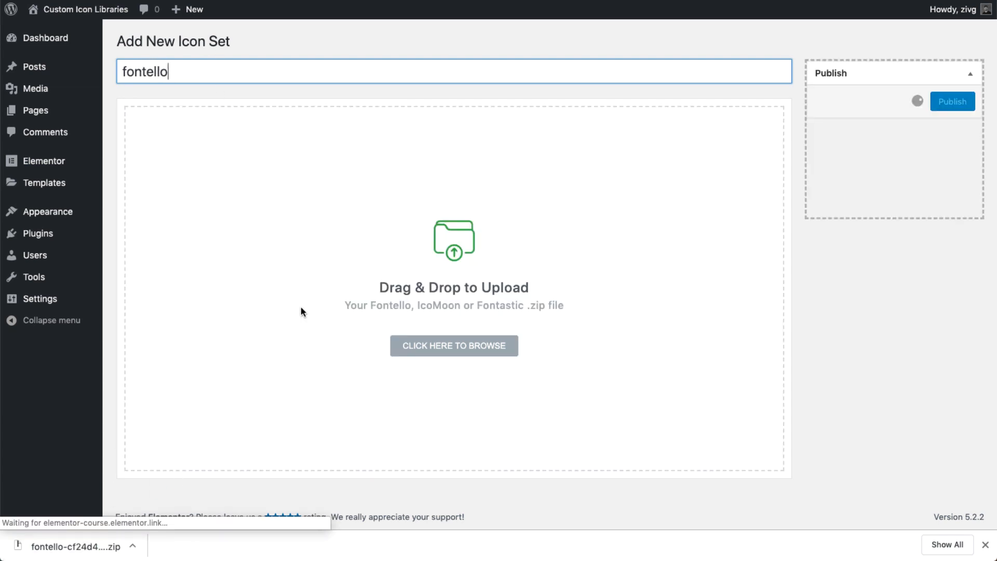
click(952, 101)
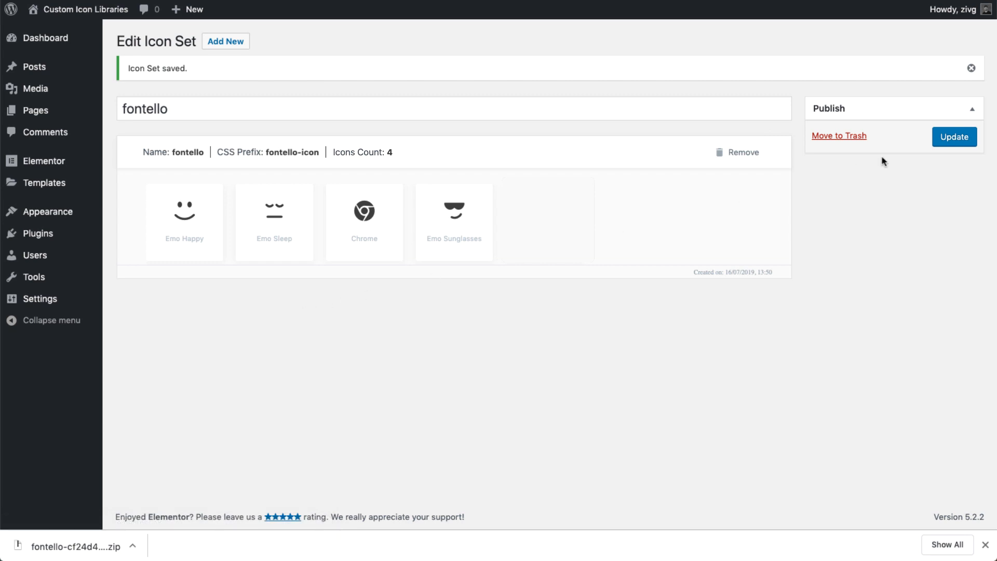
click(953, 137)
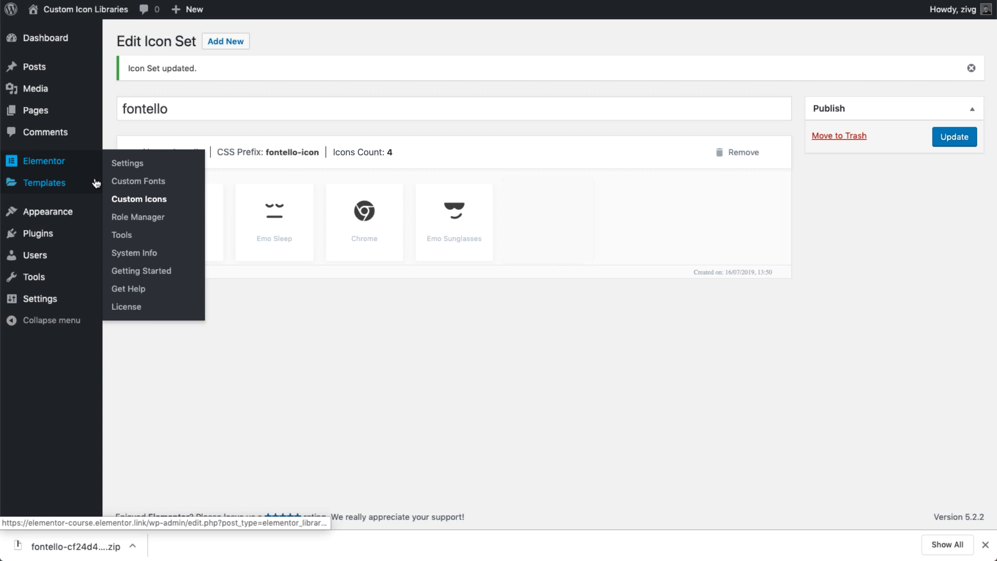
click(139, 199)
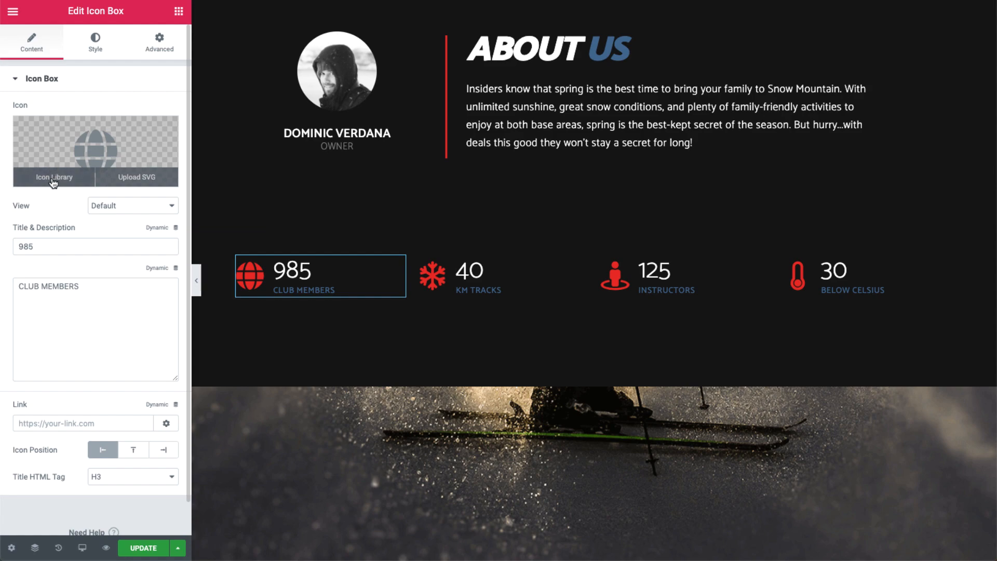
Choose the Emo Sunglasses icon from the fontello library for the icon box.
click(53, 177)
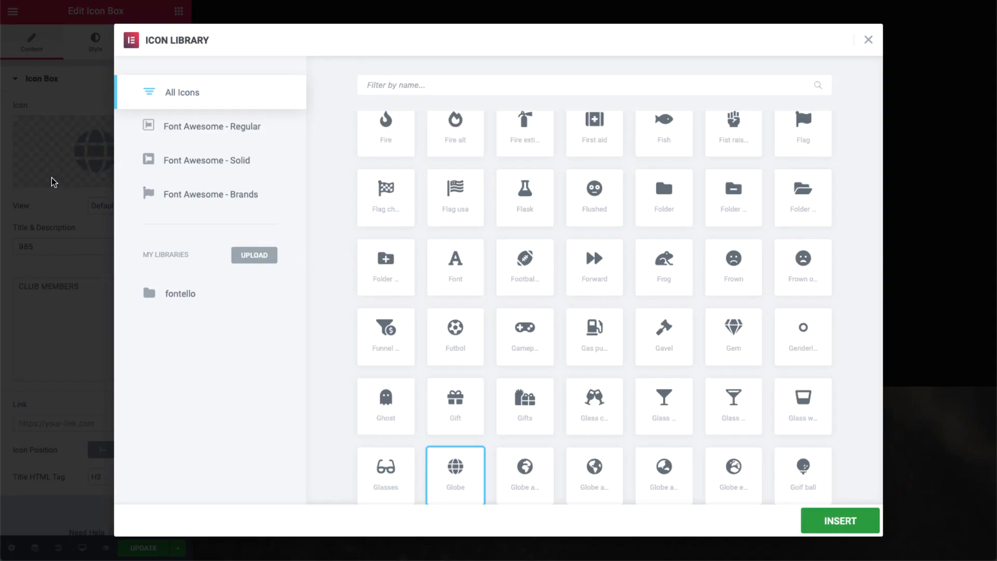
click(179, 293)
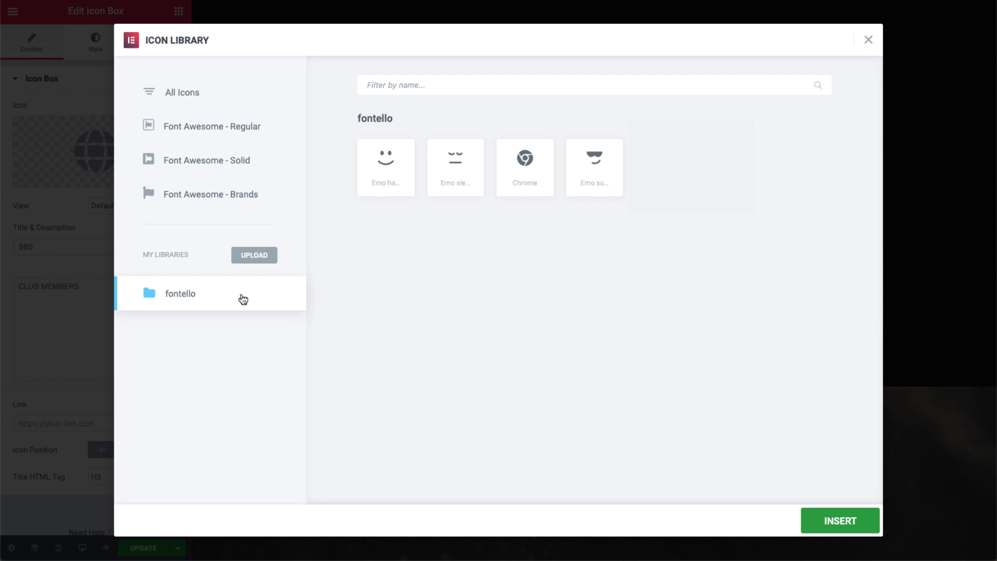
mouse_move(291, 289)
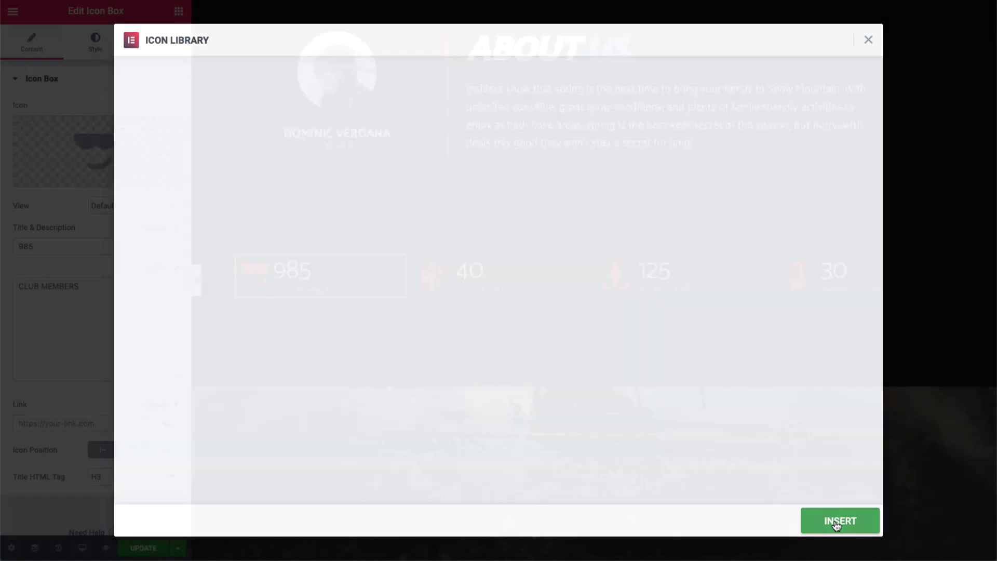
In the Style settings widen the icon spacing to 24.
click(839, 520)
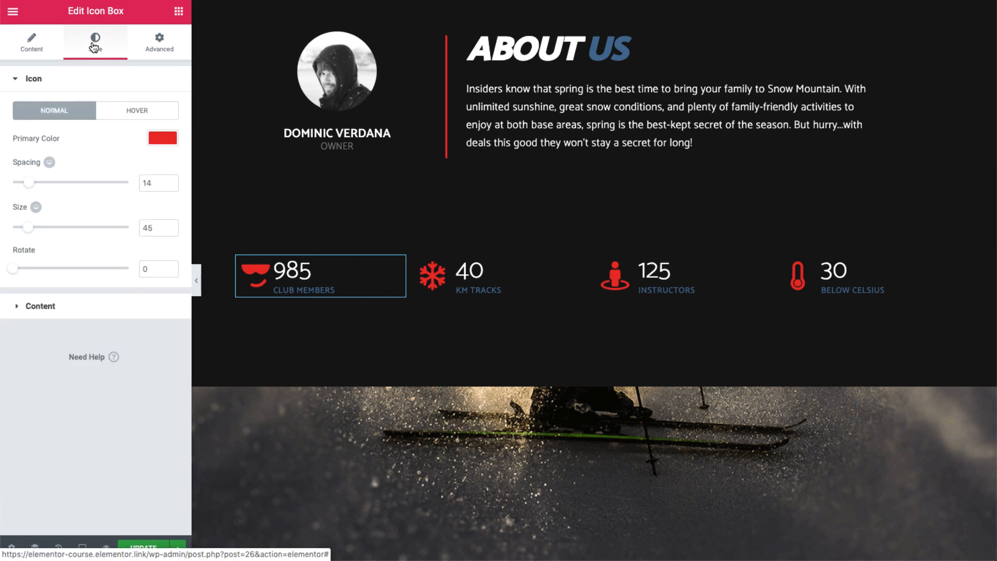
drag(30, 182, 41, 183)
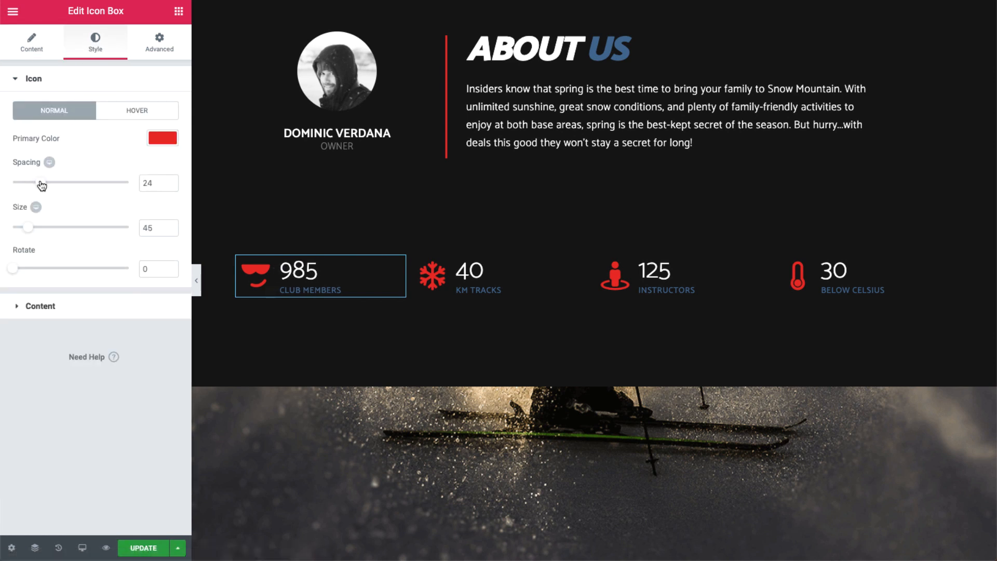
drag(29, 228, 48, 227)
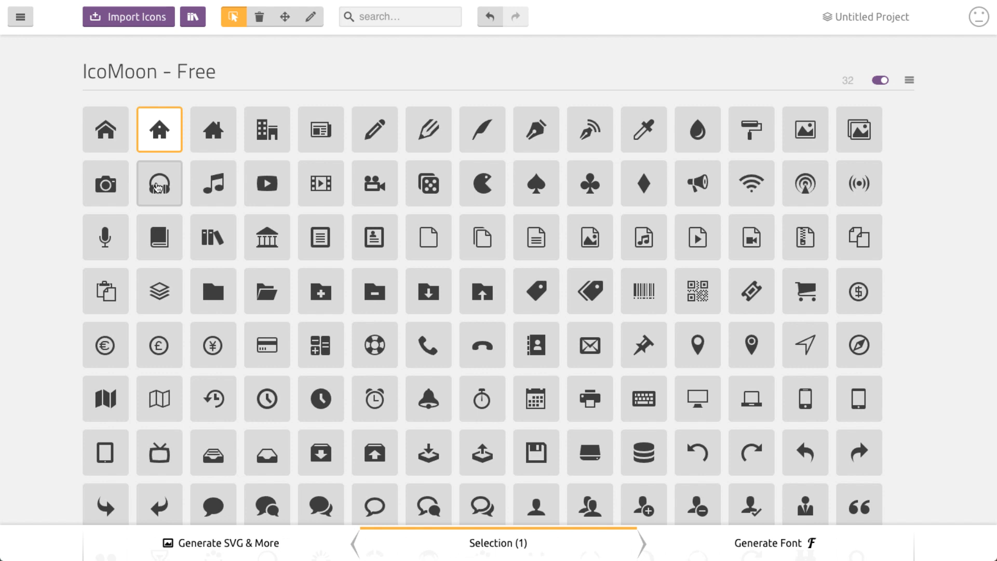
Add the headphones and one more icon, then generate a font from the four selected icons.
click(428, 129)
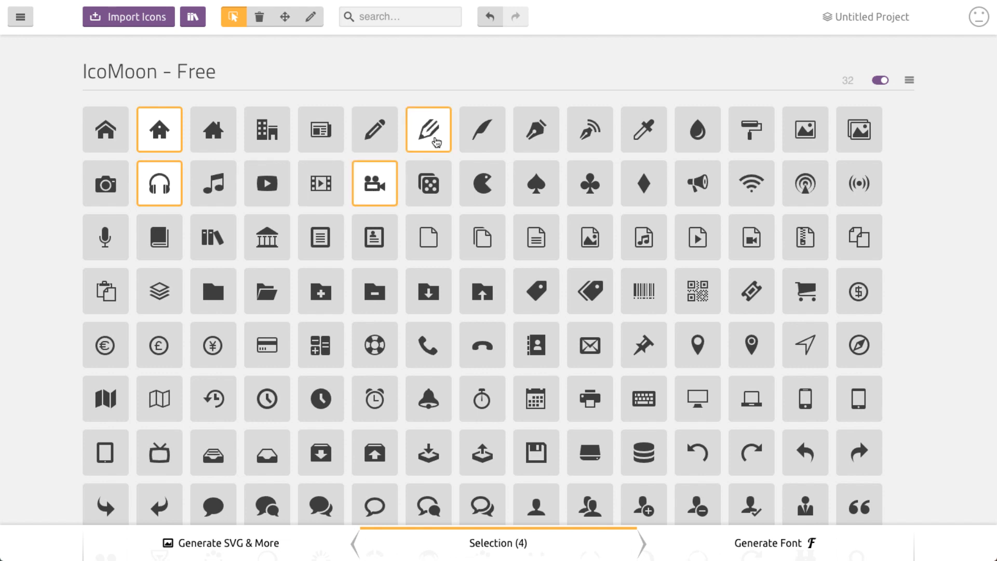
click(127, 17)
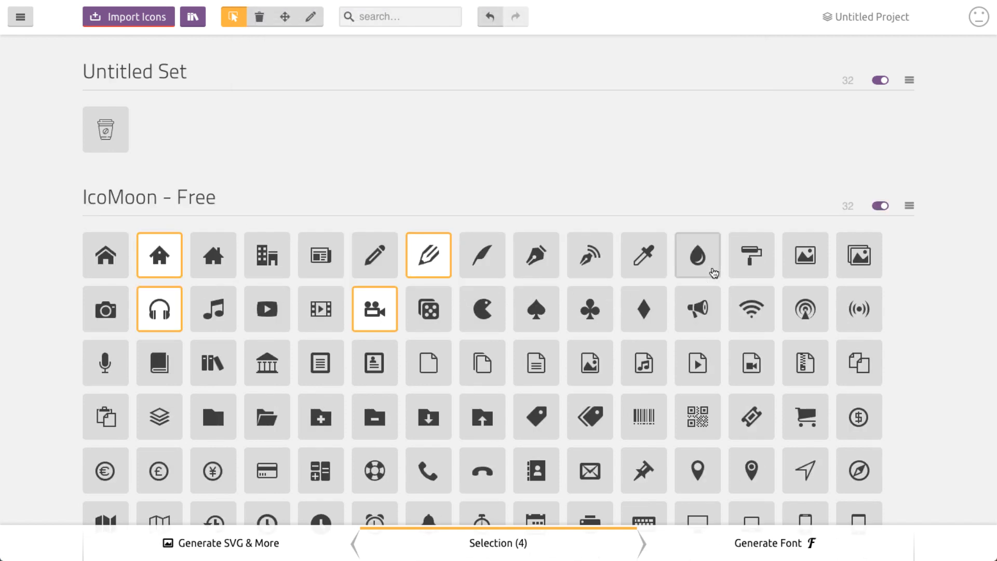
click(772, 543)
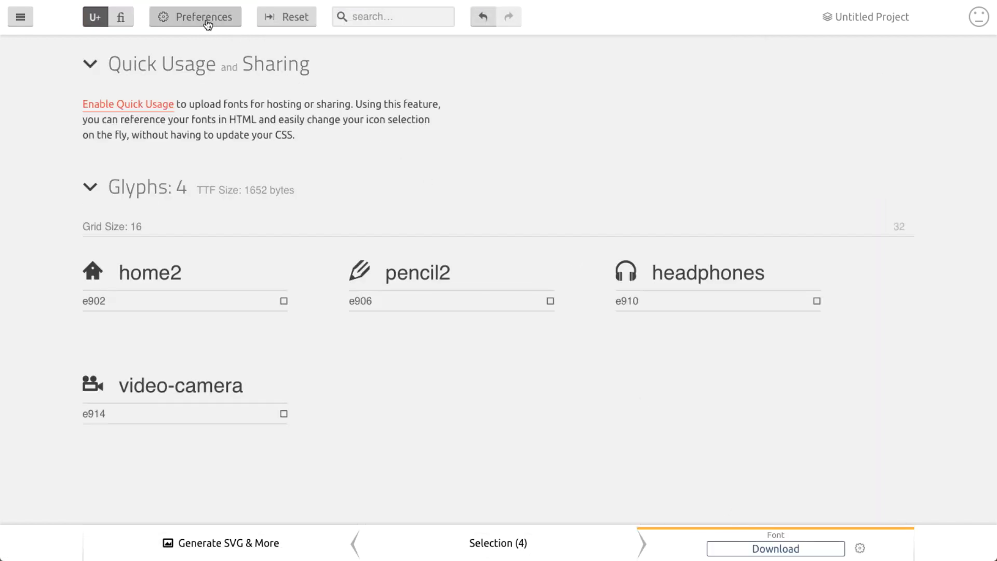
Name the font icomoon with class prefix icomoon-icon and download the package.
click(860, 547)
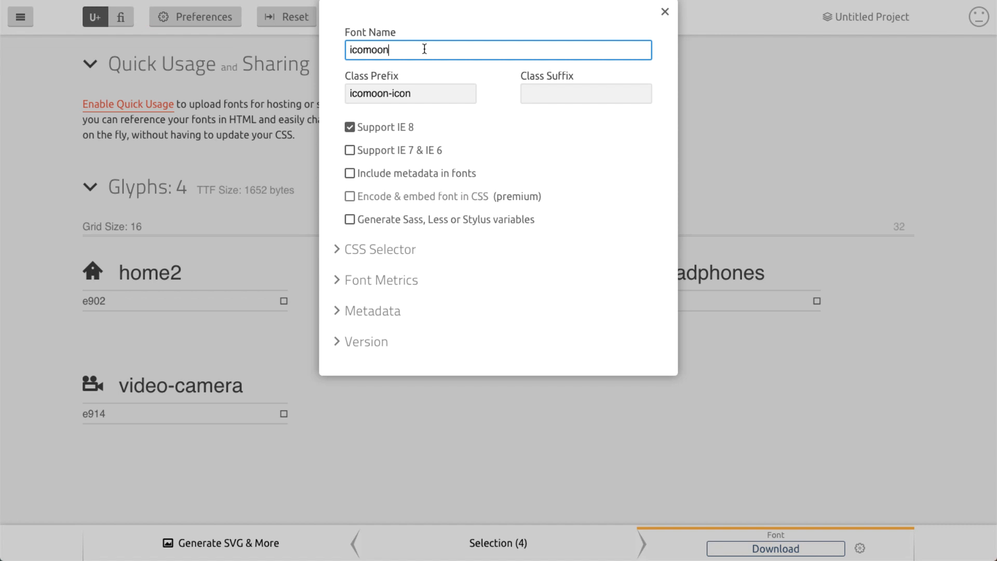
click(410, 93)
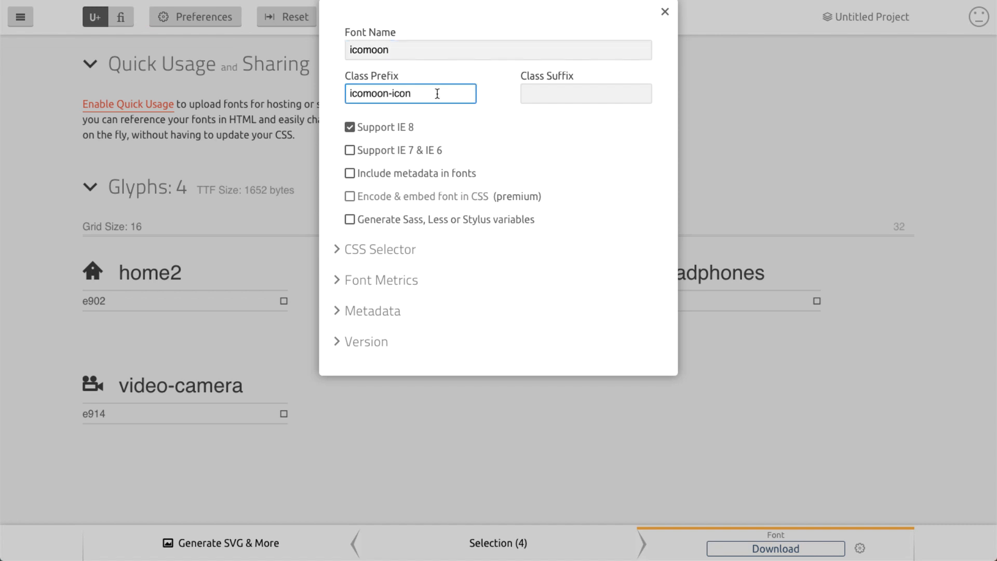
click(663, 11)
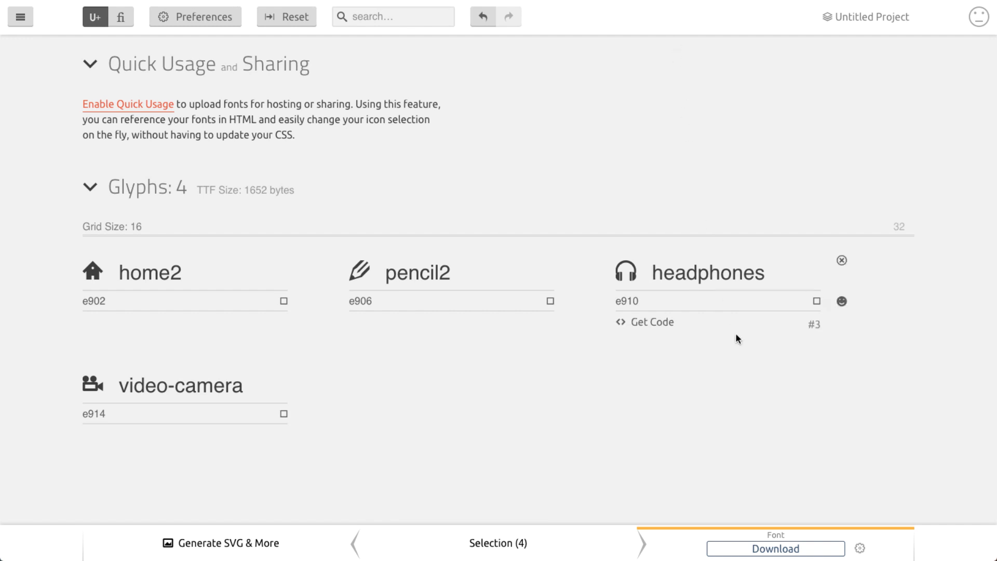
click(775, 548)
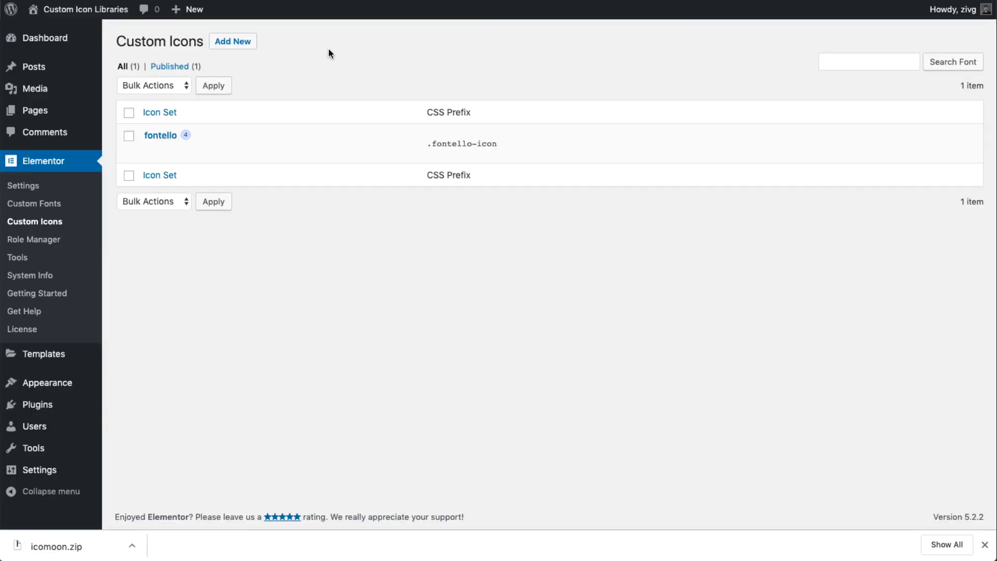
Add a new custom icon set named icomoon from icomoon.zip and publish it.
click(232, 41)
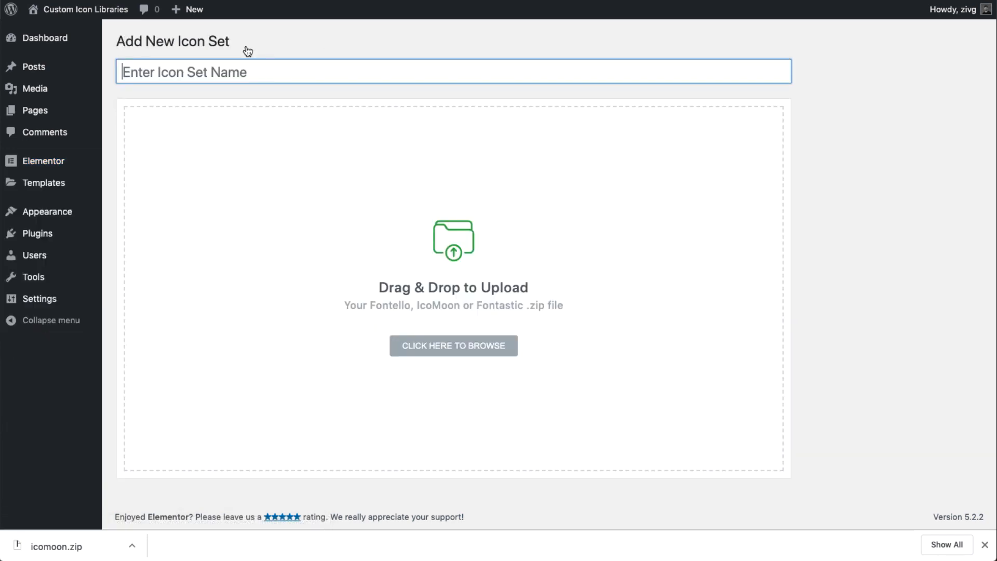
text(icomoon)
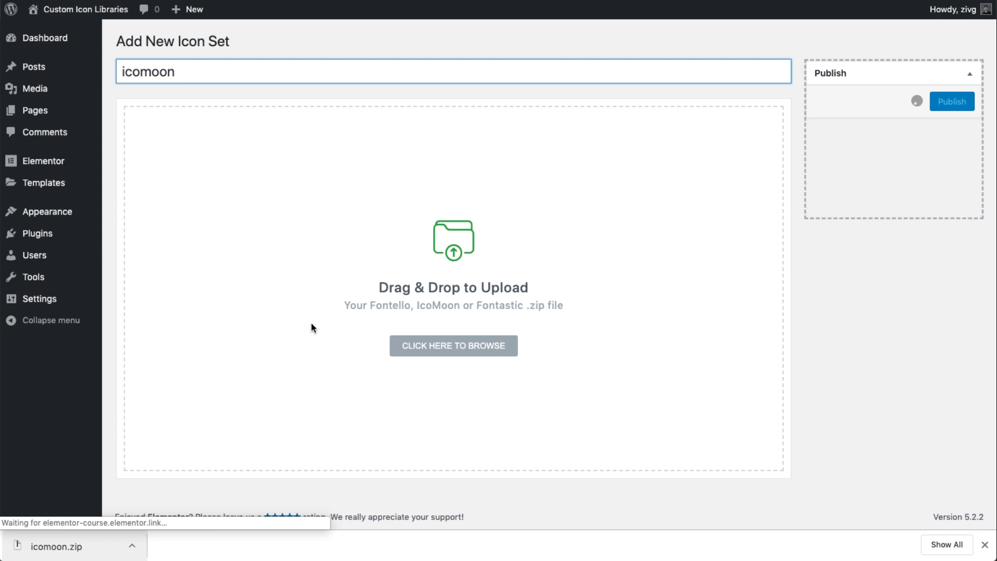
click(953, 101)
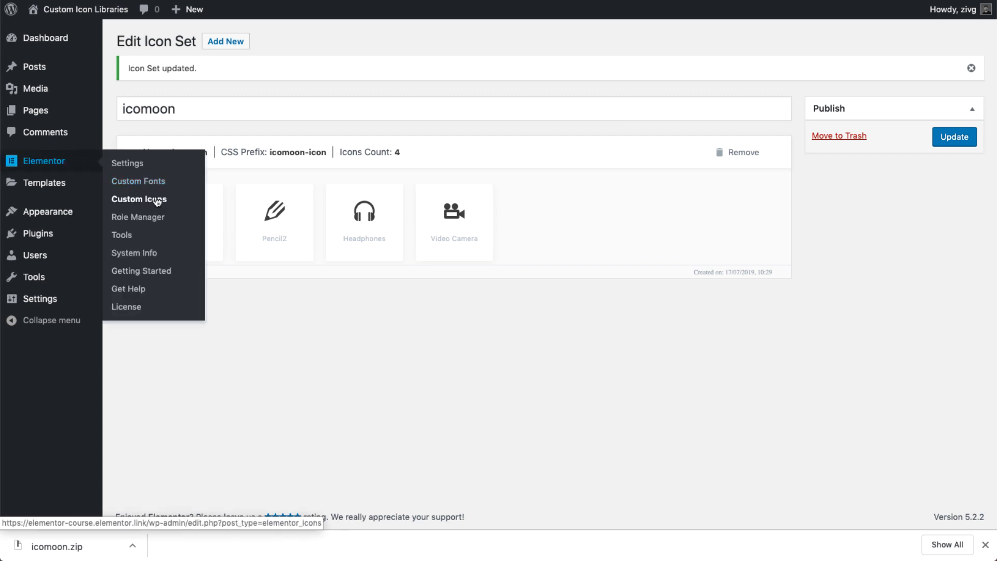
click(138, 200)
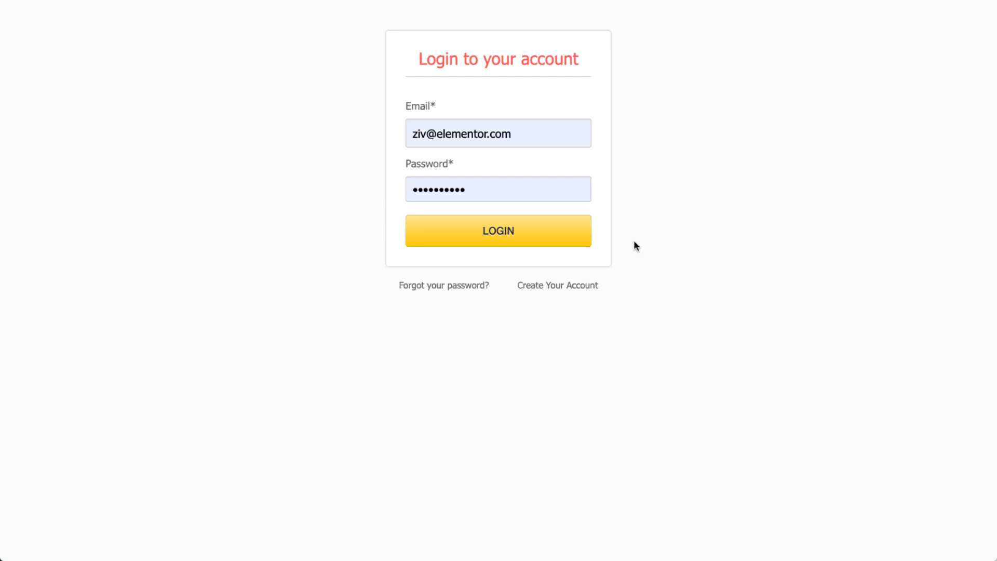
Log in to Fontastic and go to the Add More Icons page.
click(497, 230)
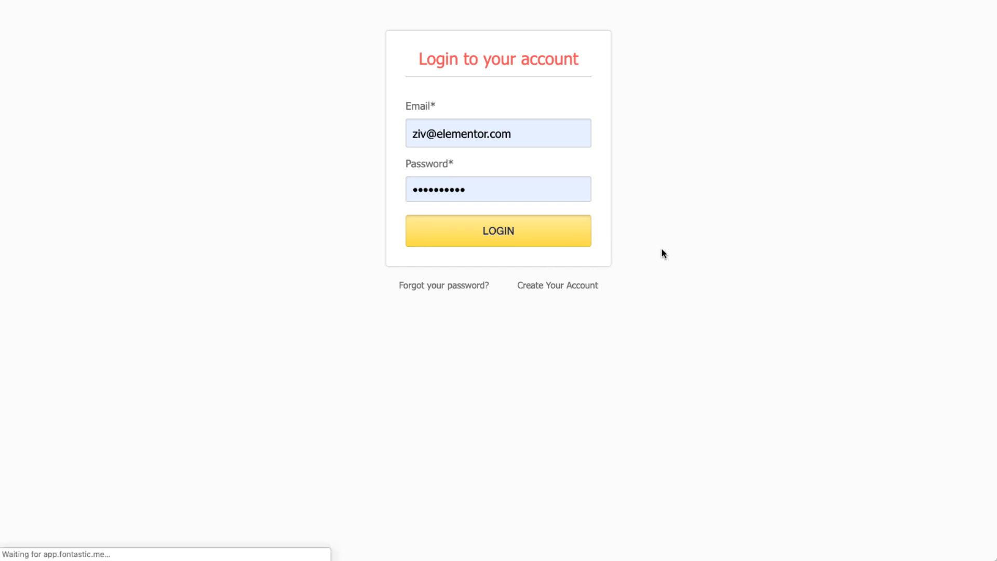
click(497, 230)
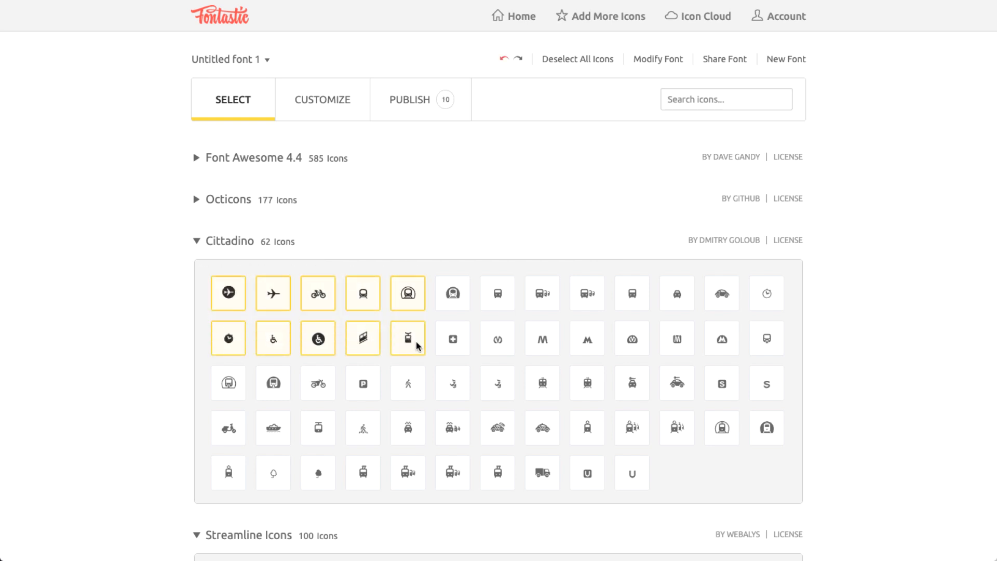
click(600, 15)
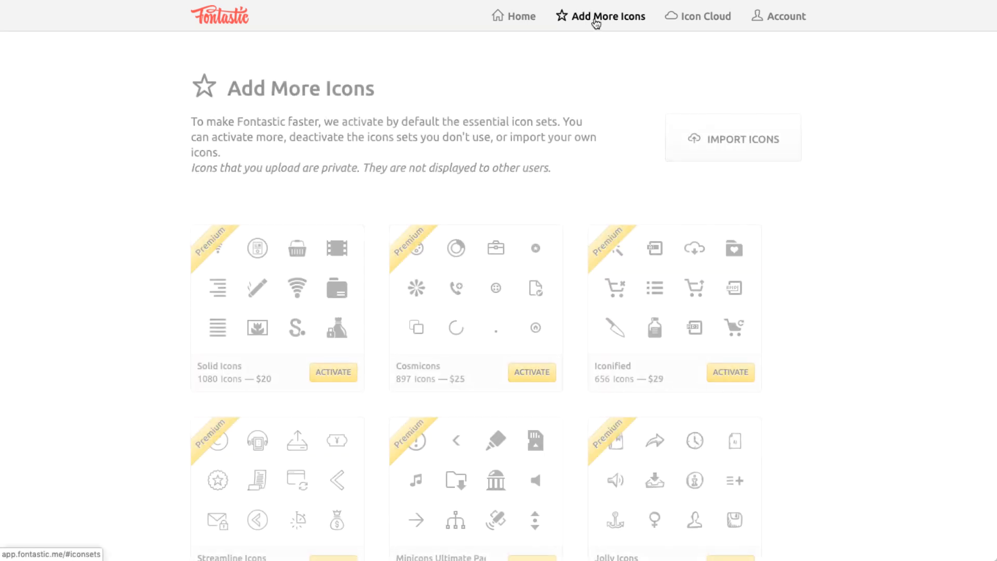
Import coffee.svg as a custom icon and return to the icon selection page.
click(732, 138)
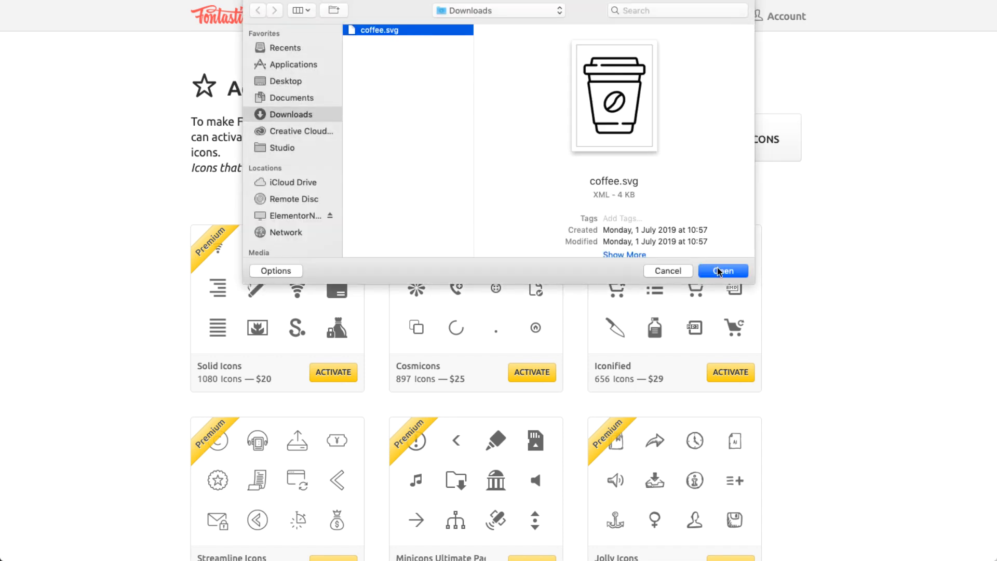
click(722, 270)
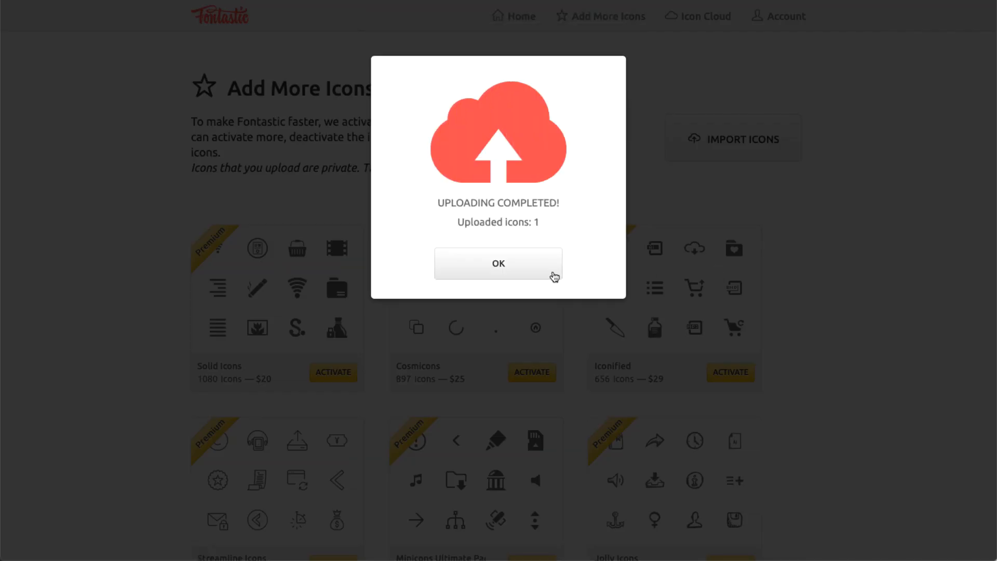
click(497, 262)
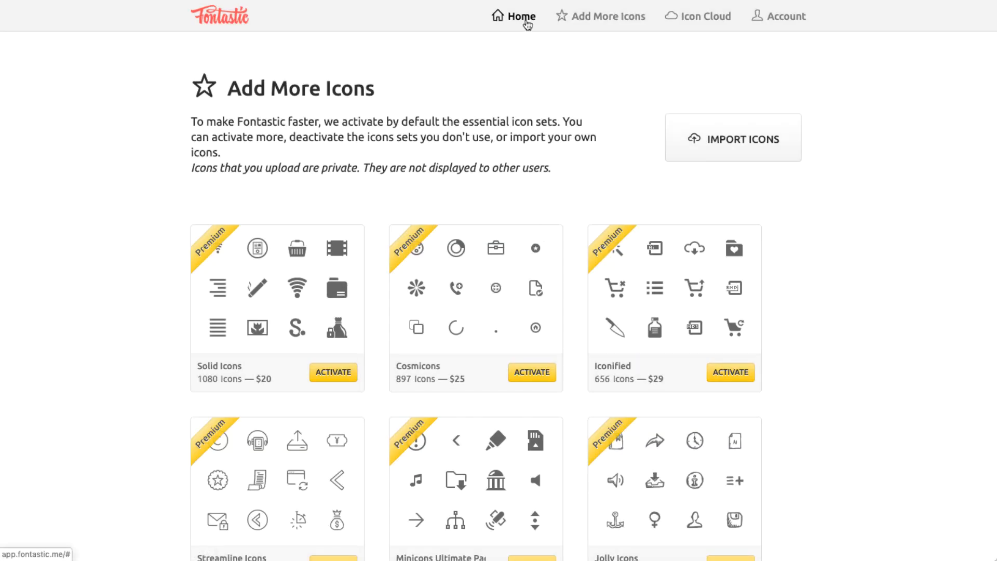
click(521, 15)
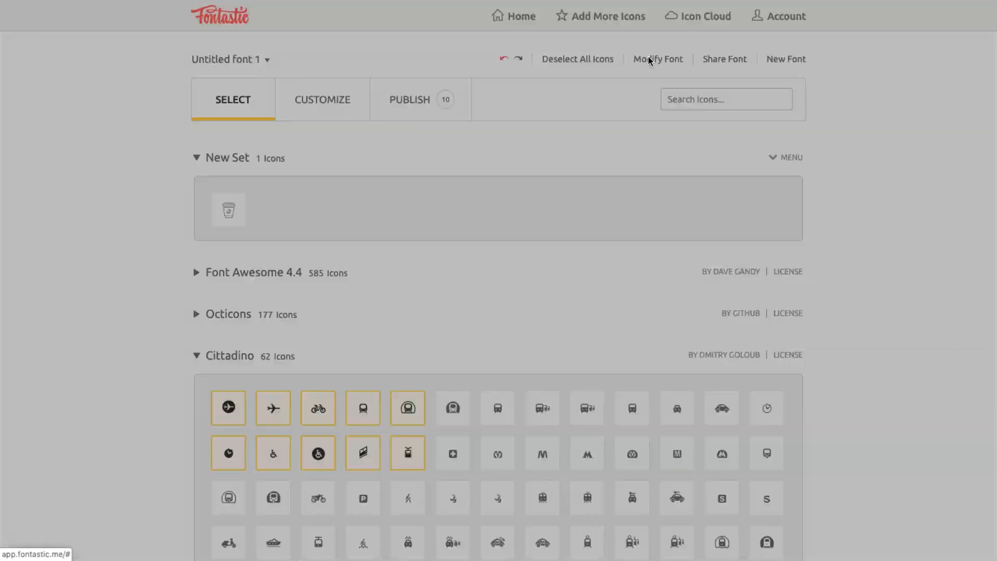
Rename the font to fontastic with prefix fontastic-icon, save, and download the package.
click(657, 58)
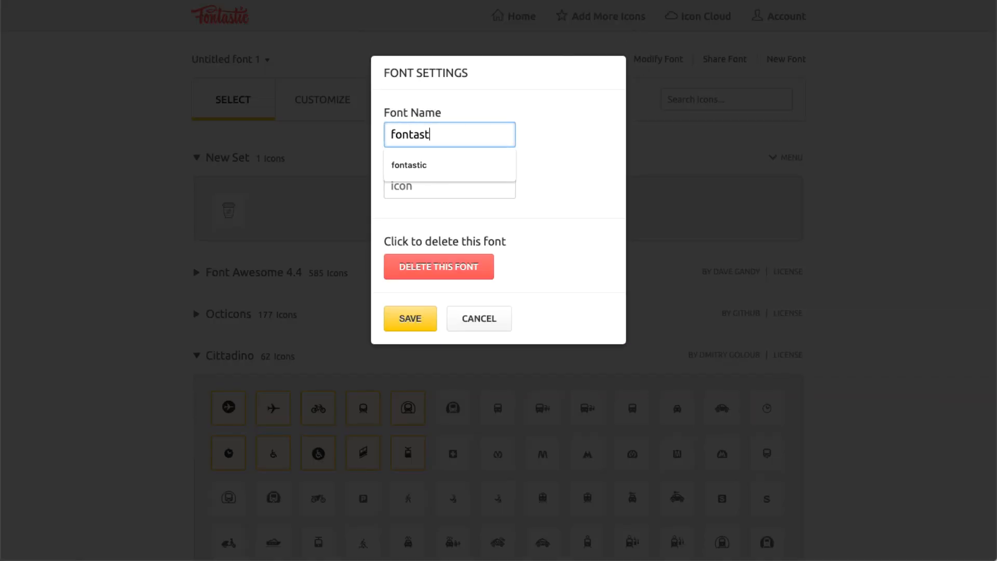
click(409, 165)
text(fontastic-)
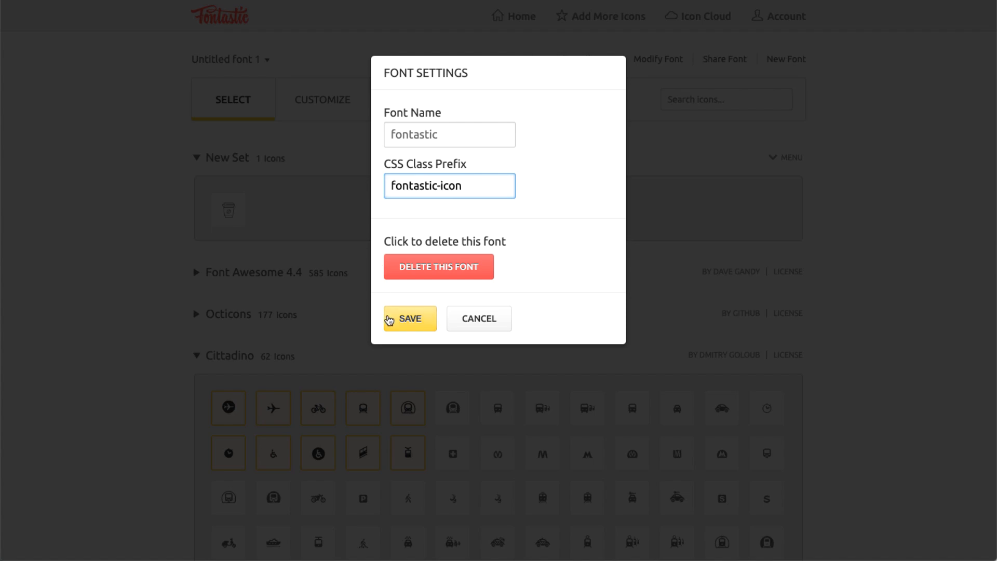
click(409, 317)
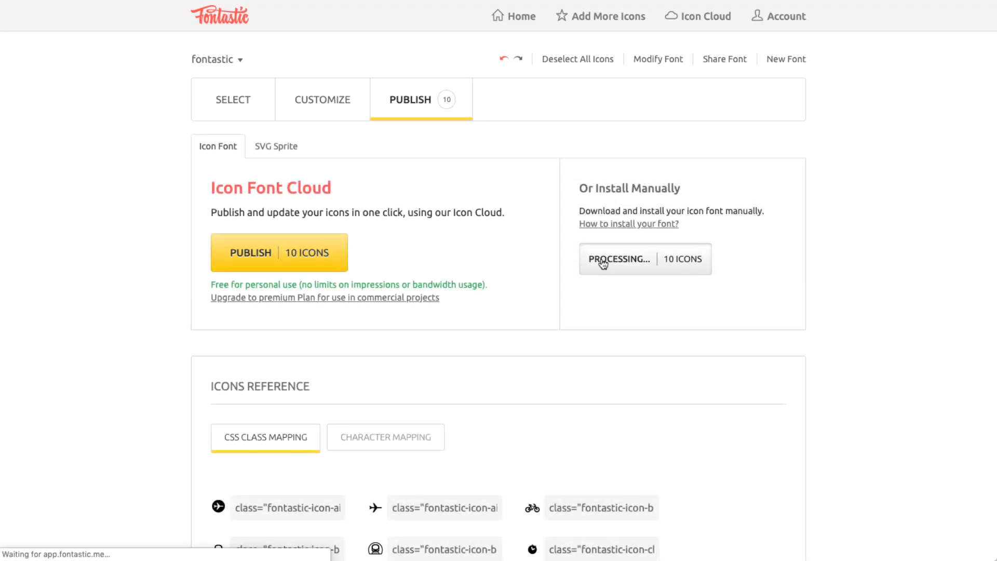
click(644, 258)
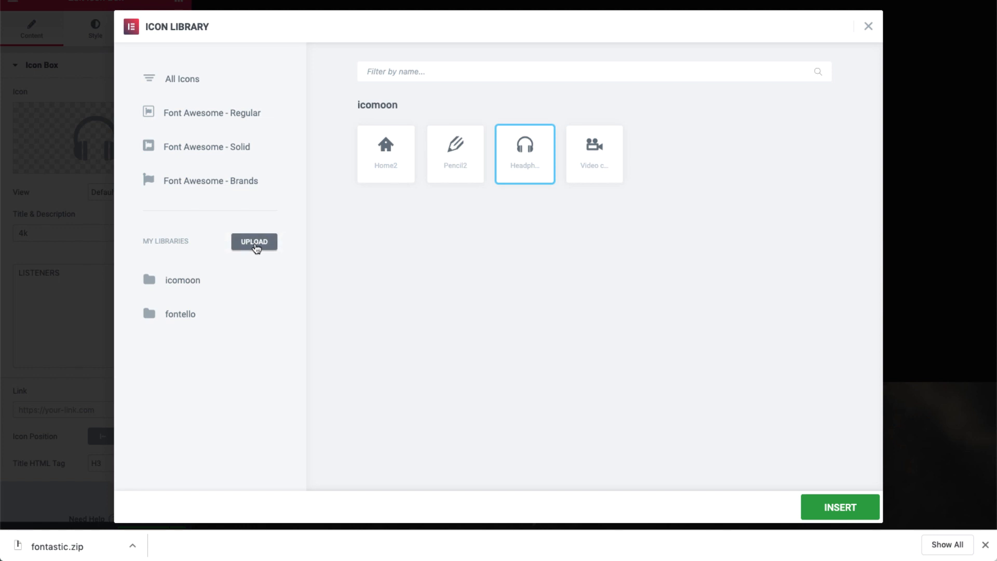
Add a new custom icon set named fontastic from fontastic.zip and save it.
click(253, 242)
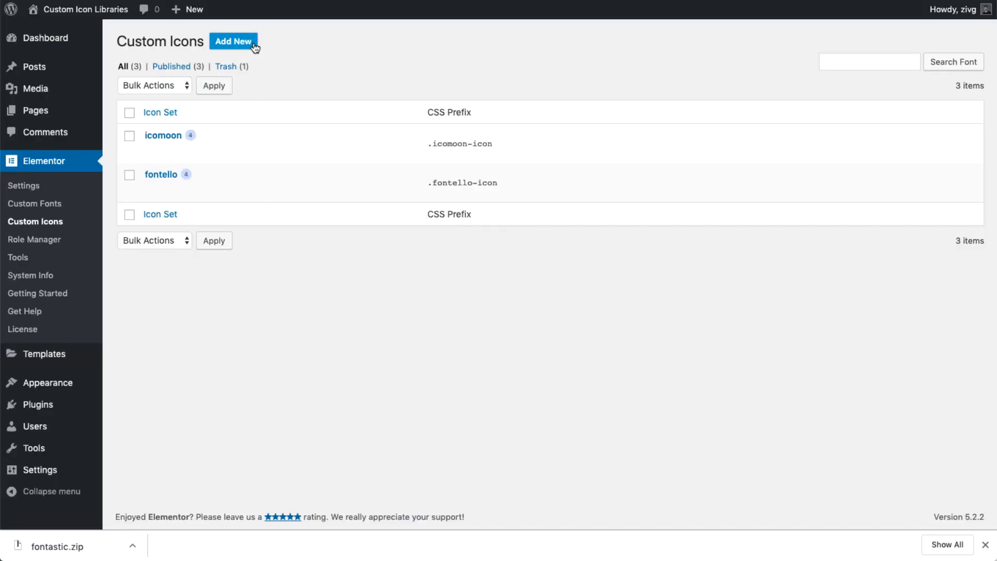
click(234, 40)
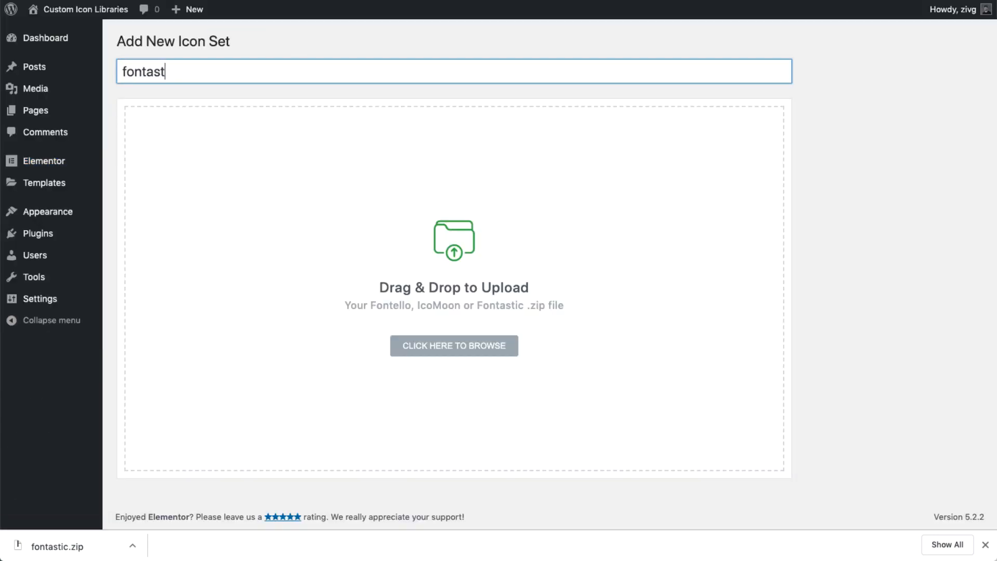
text(ic)
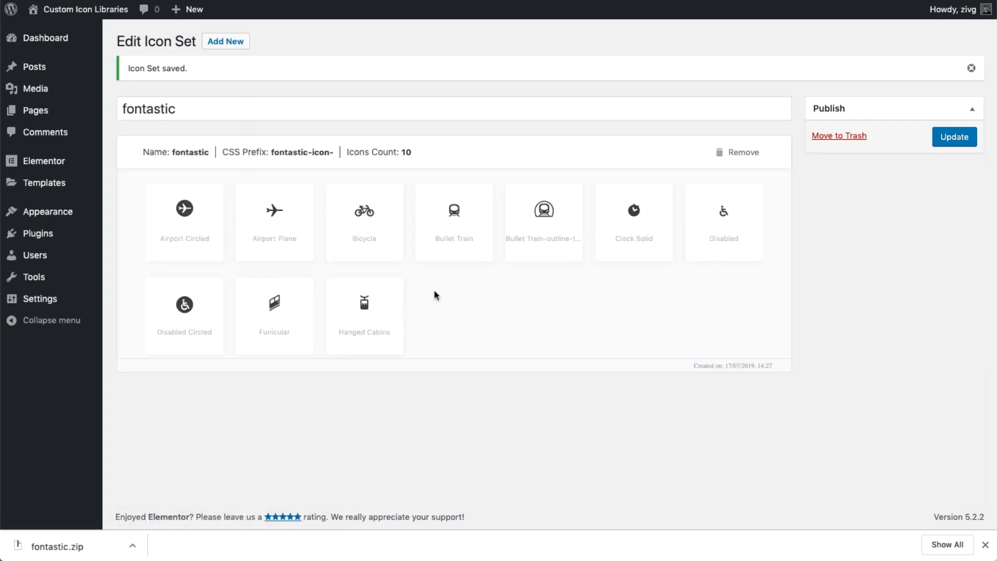
click(953, 137)
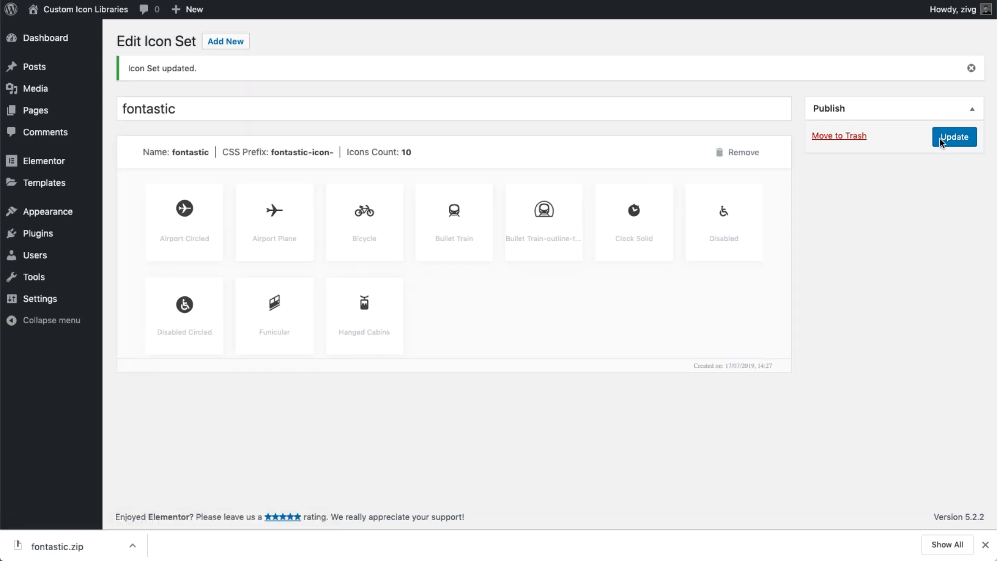
click(35, 221)
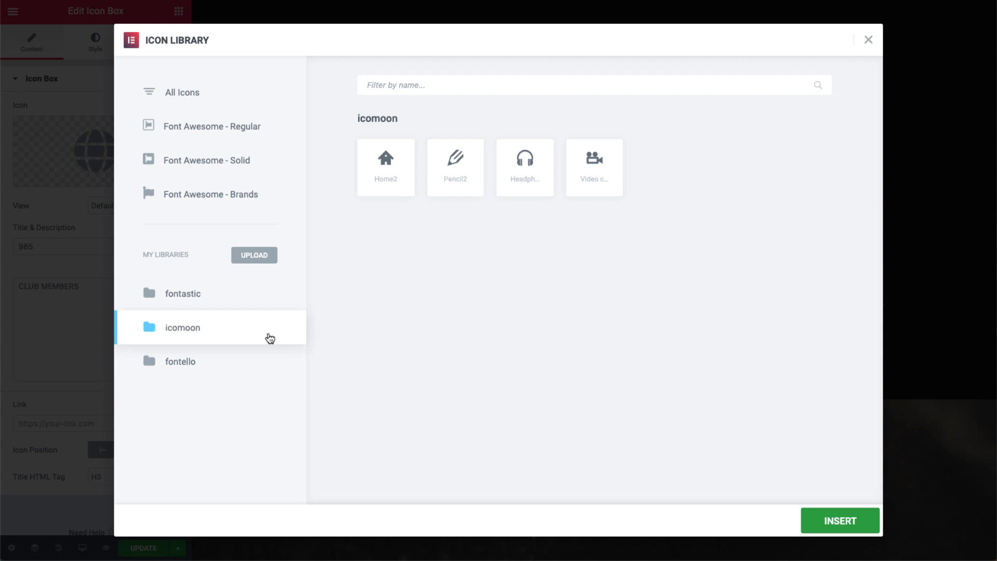
Show the fontastic library's ten transport-themed icons under My Libraries.
click(182, 293)
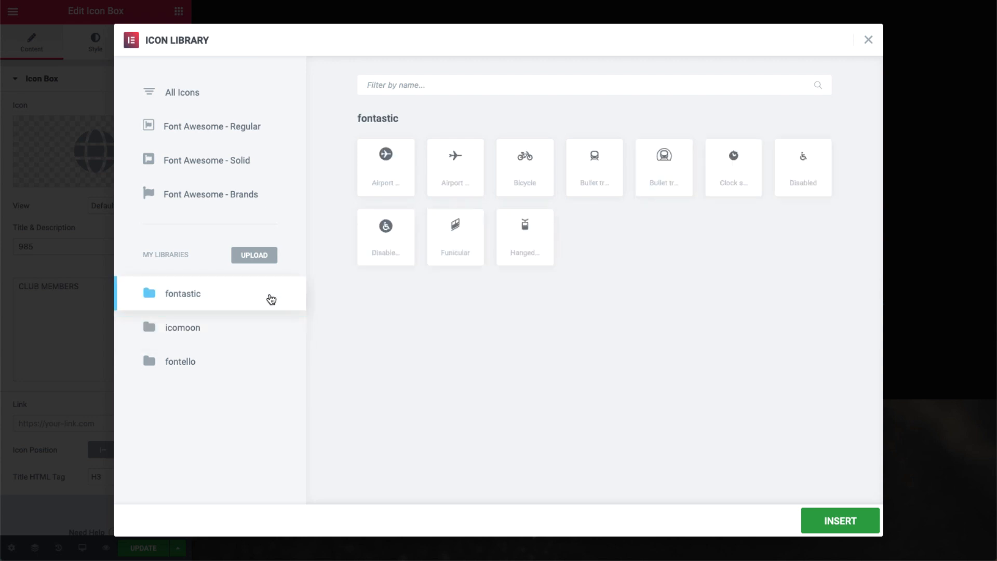